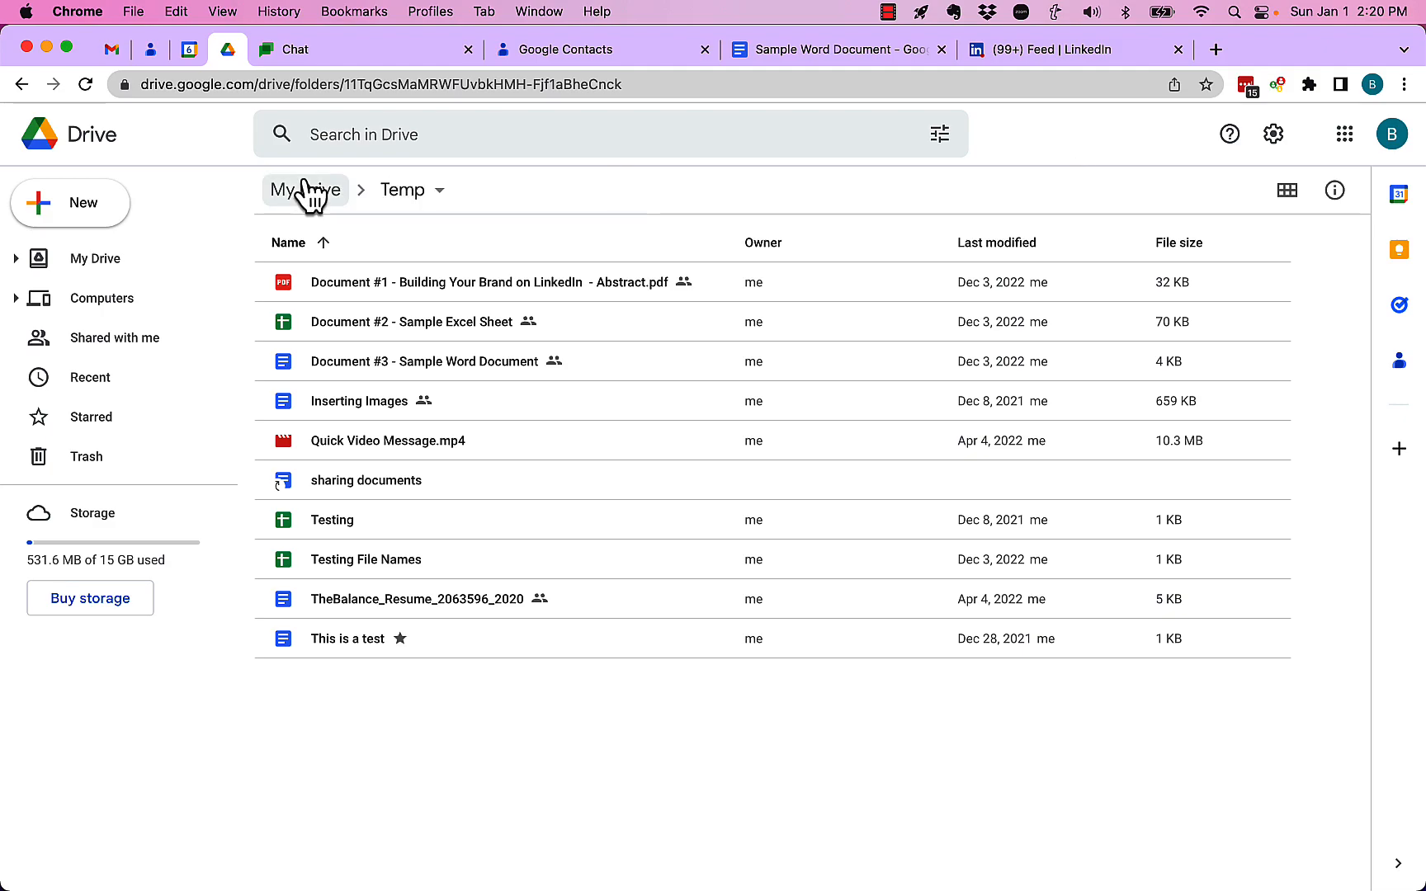
Upload '2022-23 Announcement of Contest to Clubs.docx' from Downloads into Temp and select it.
{"action": "left_click", "coordinate": [69, 201]}
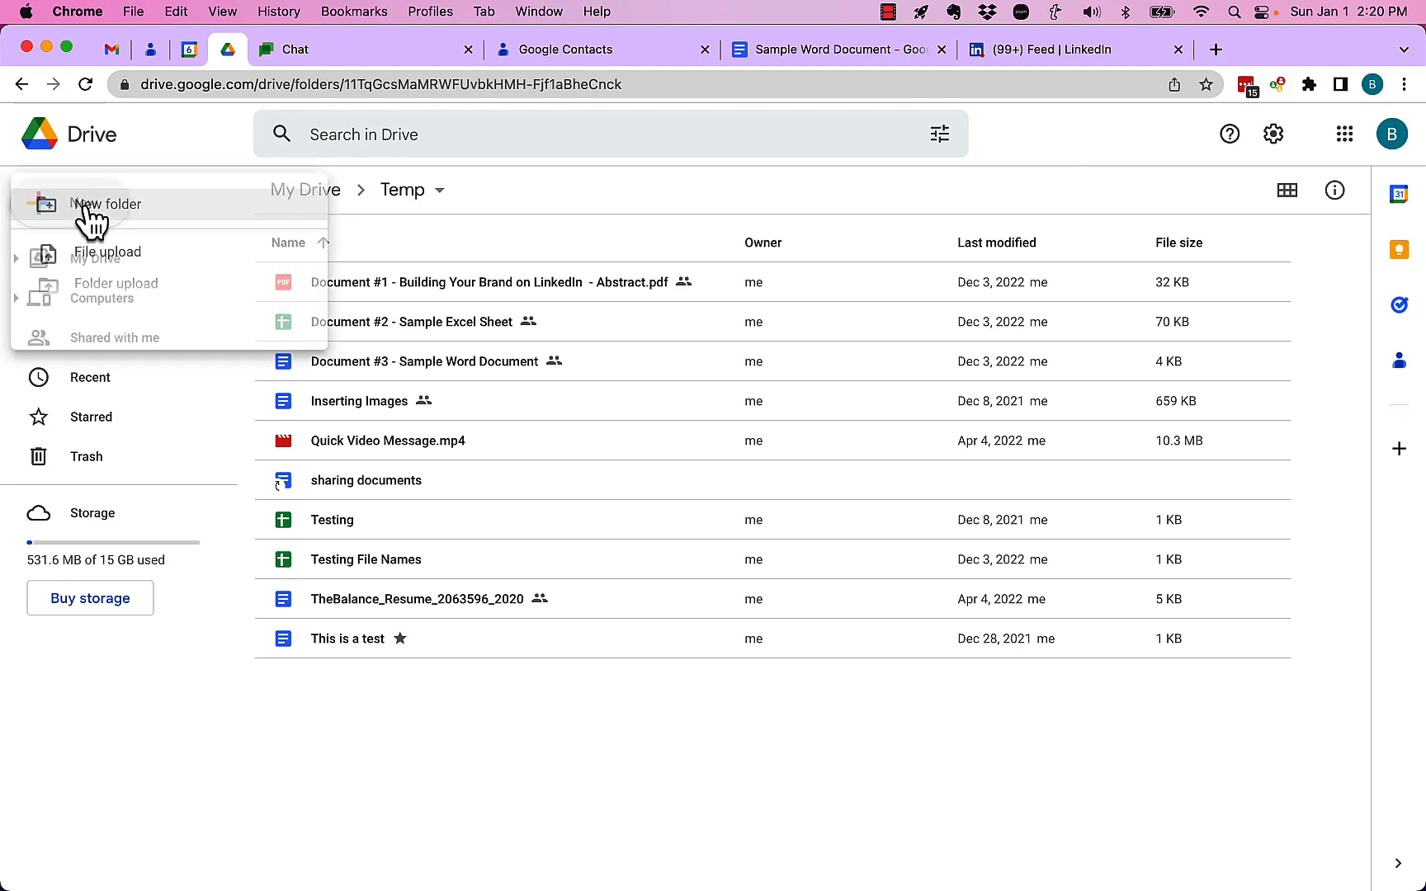
{"action": "left_click", "coordinate": [106, 252]}
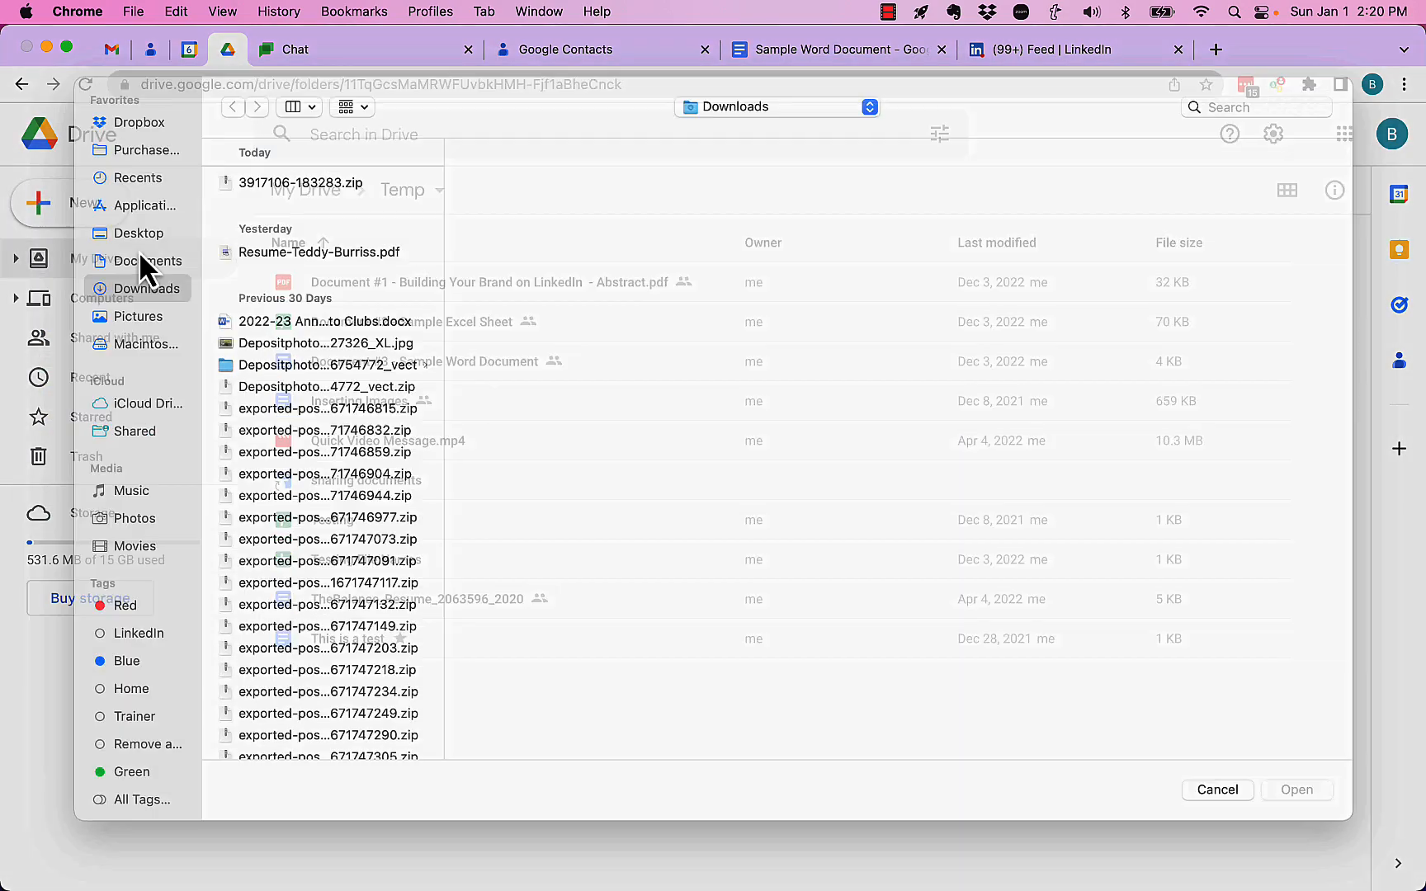
{"action": "left_click", "coordinate": [324, 343]}
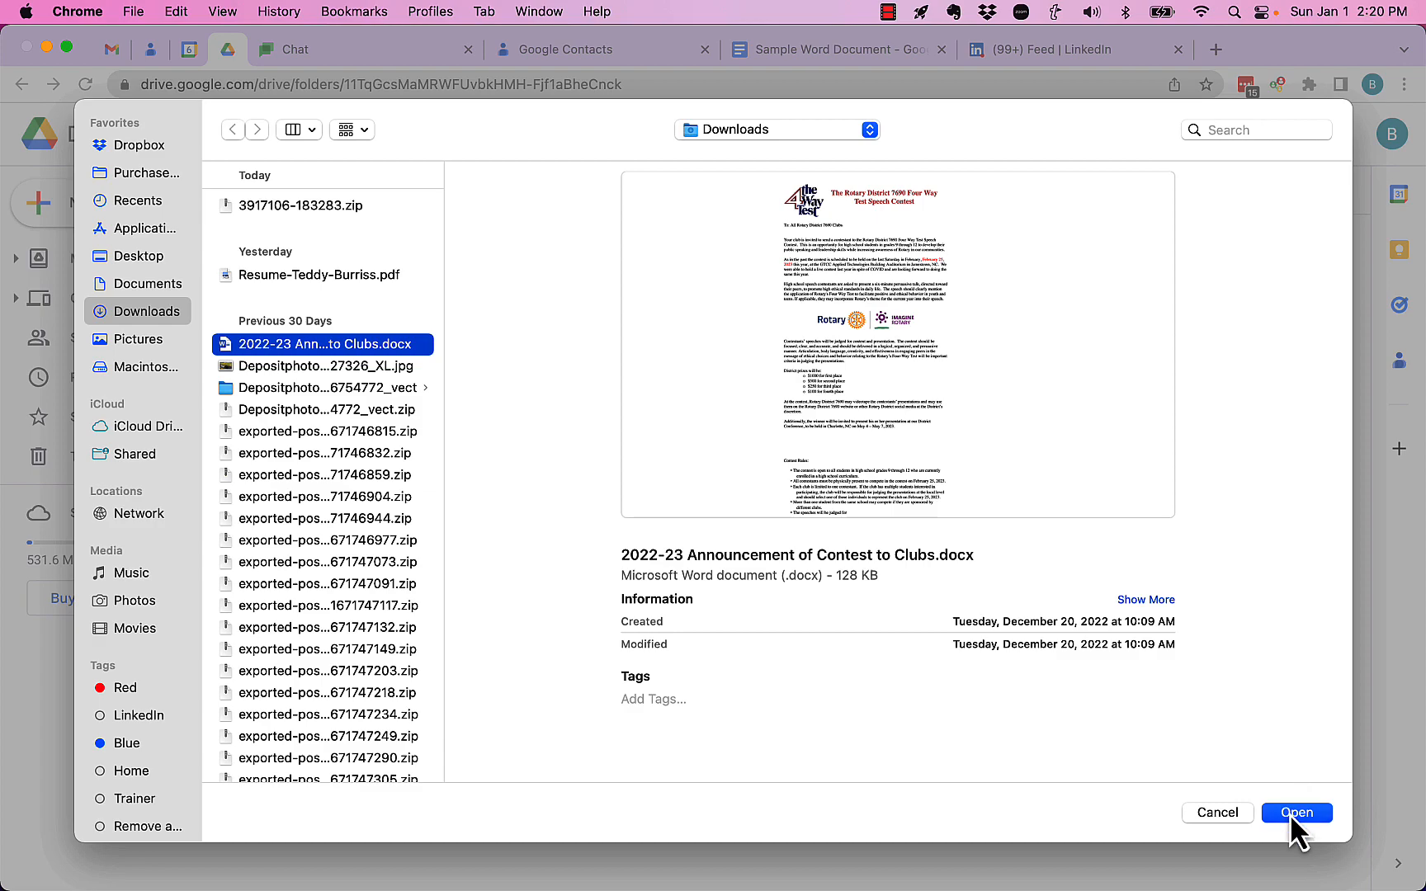
{"action": "left_click", "coordinate": [1296, 812]}
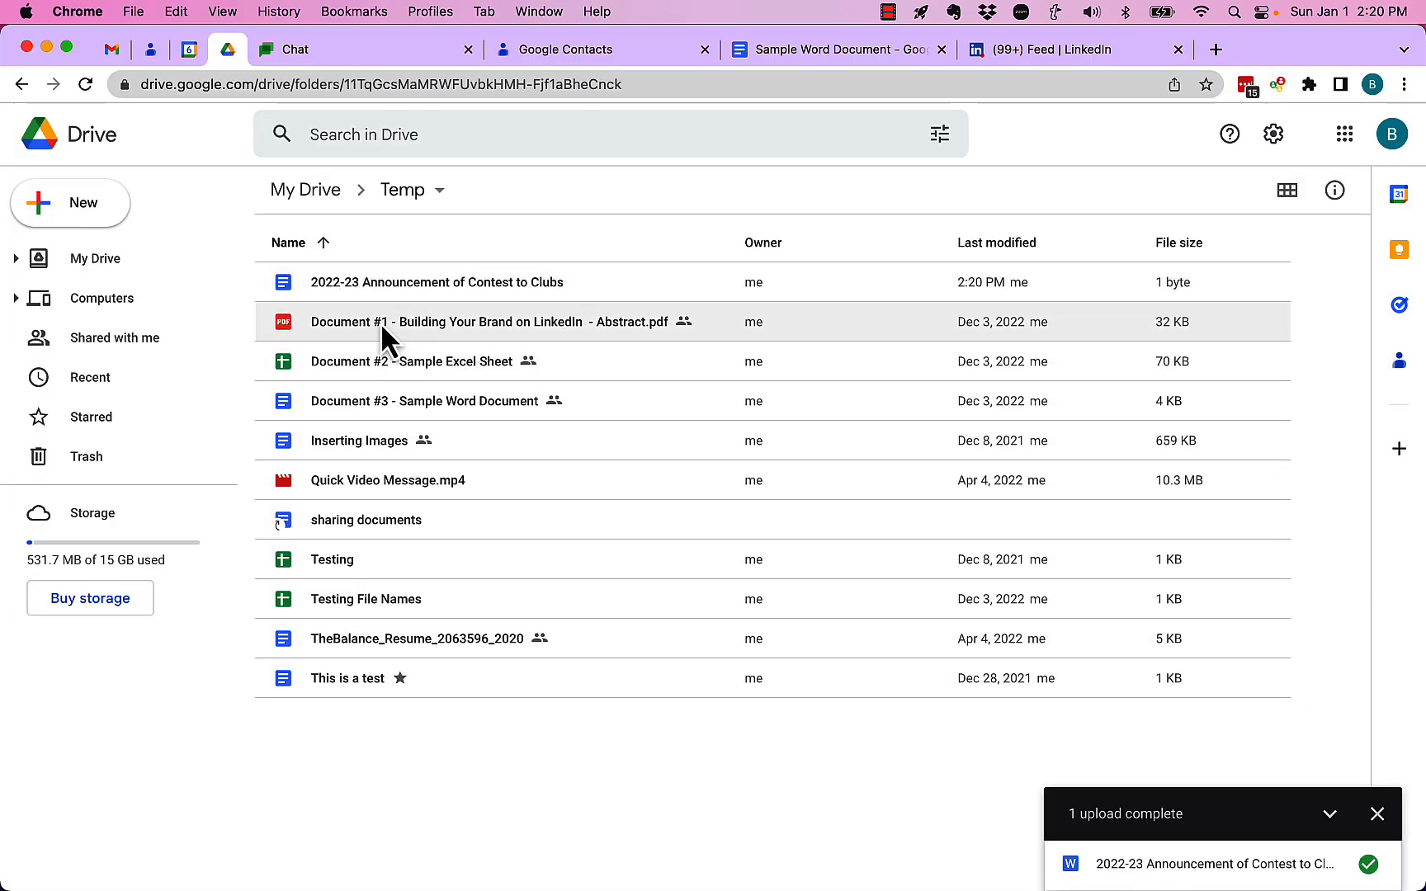
{"action": "left_click", "coordinate": [435, 282]}
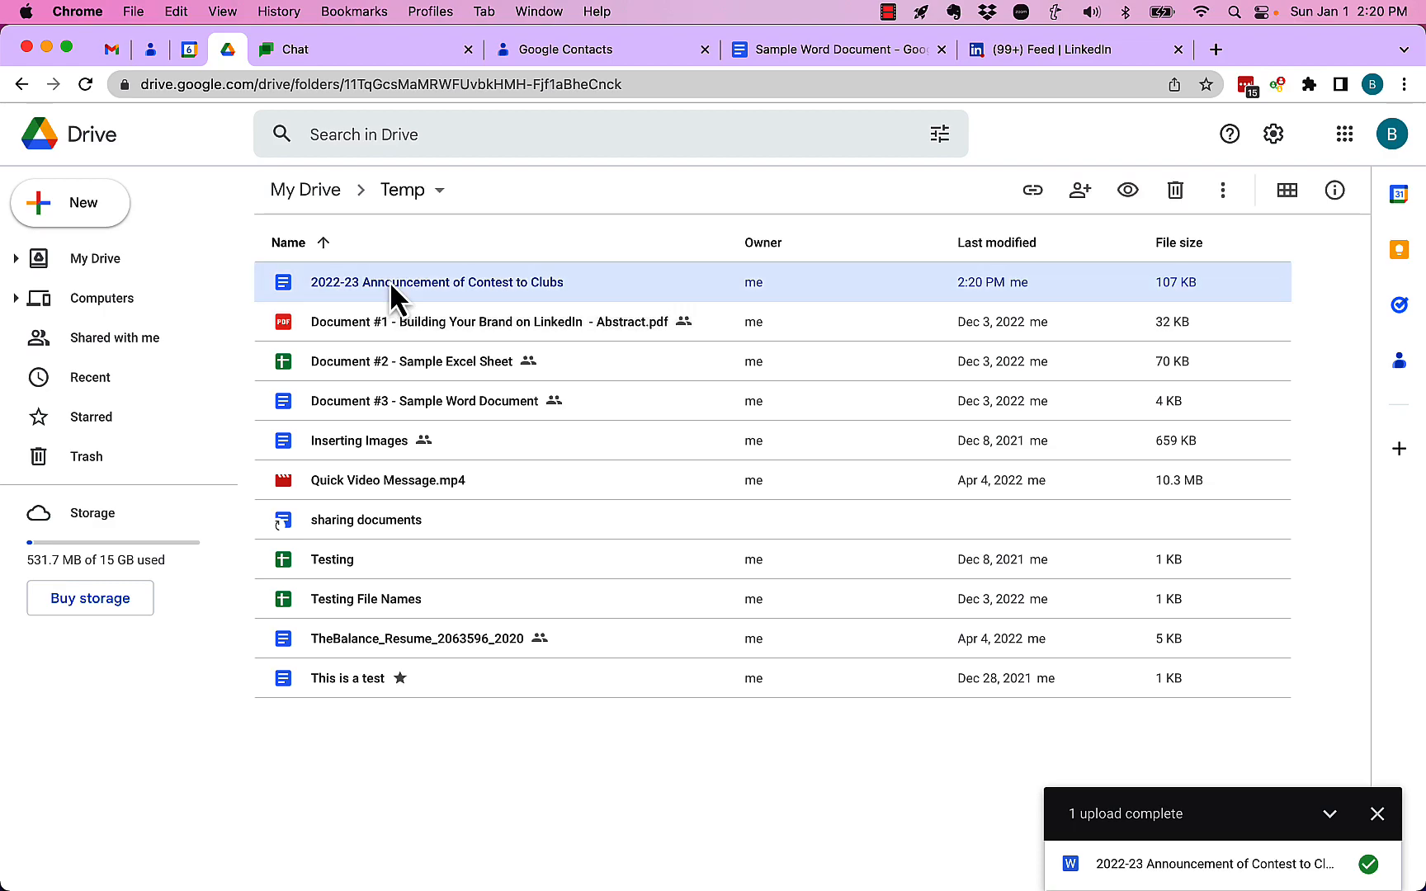
Upload the same announcement .docx again, creating a second identically named copy in Temp.
{"action": "left_click", "coordinate": [70, 201]}
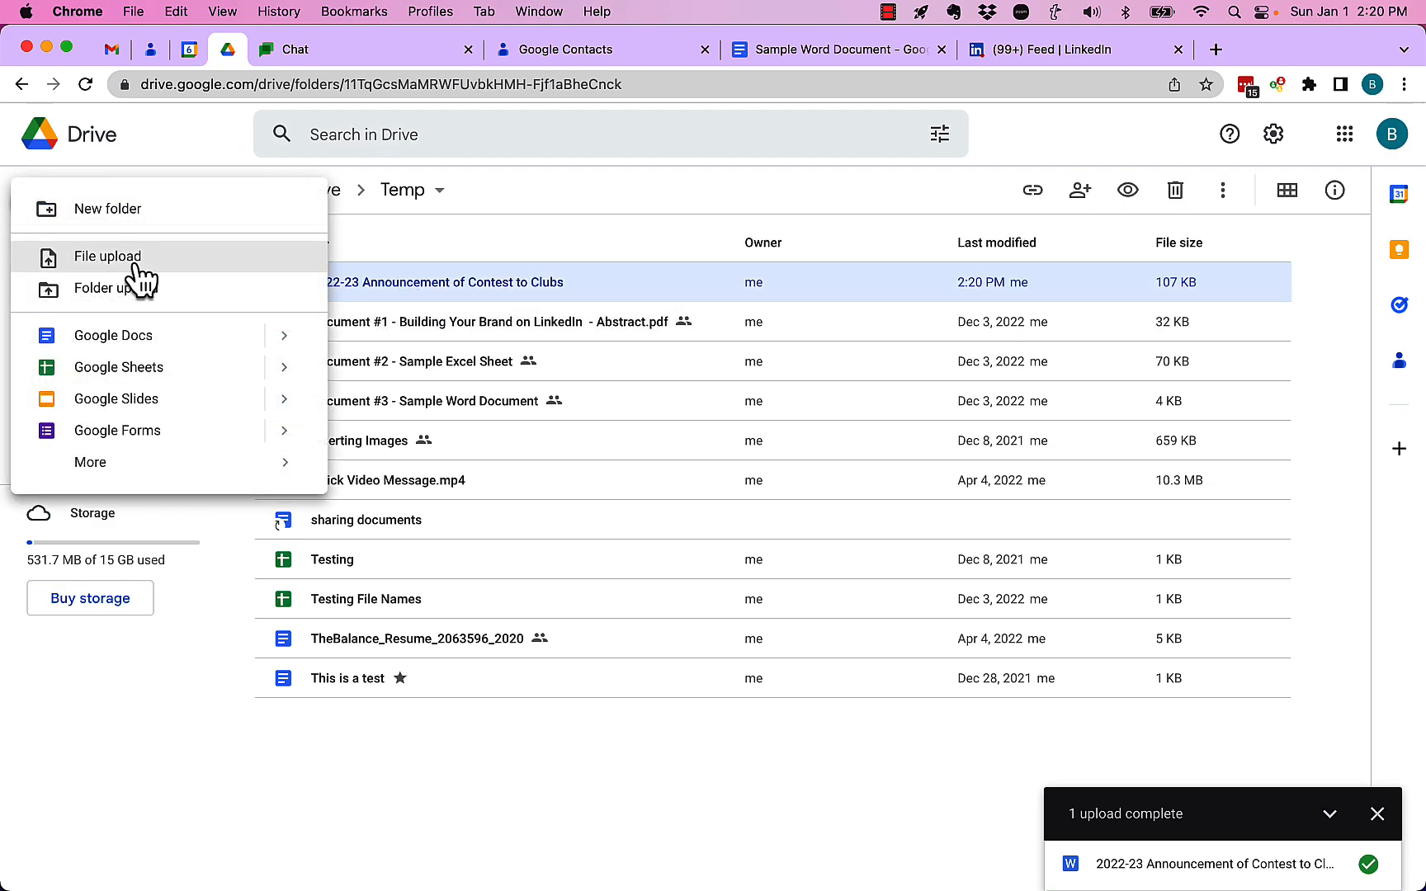
{"action": "left_click", "coordinate": [108, 255]}
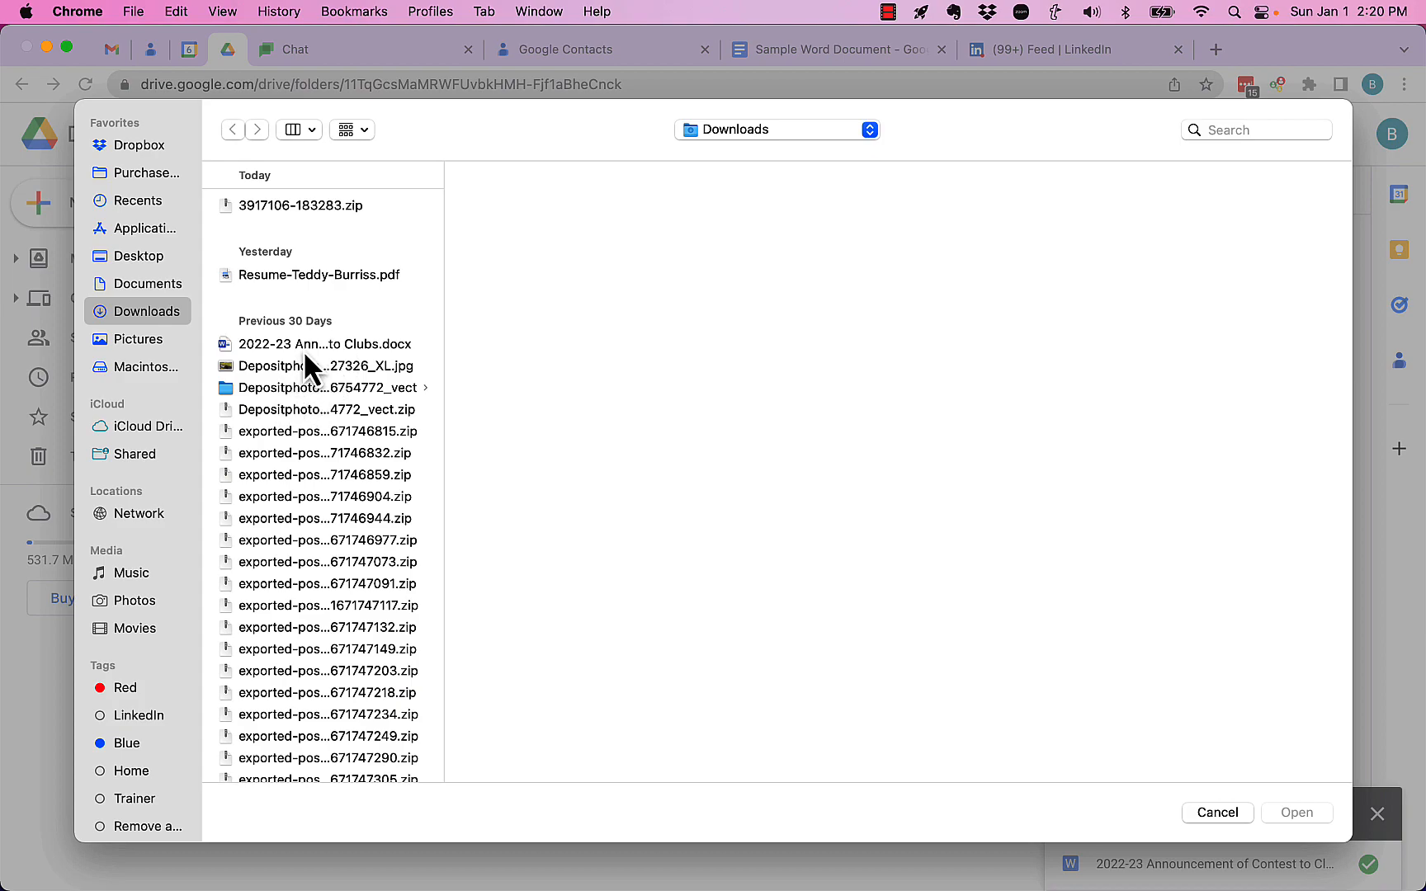
{"action": "left_click", "coordinate": [325, 344]}
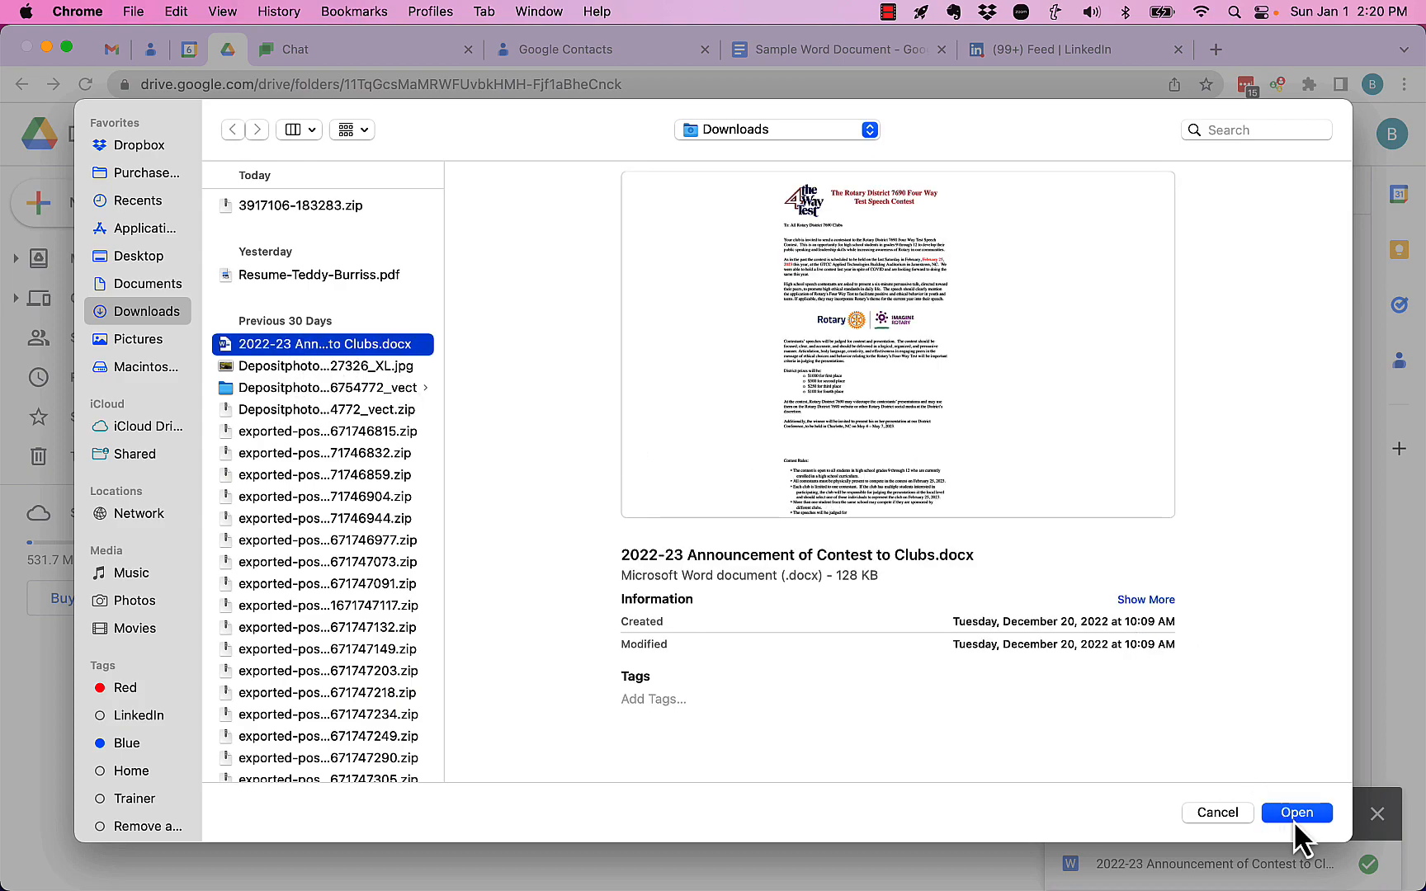
{"action": "left_click", "coordinate": [1296, 812]}
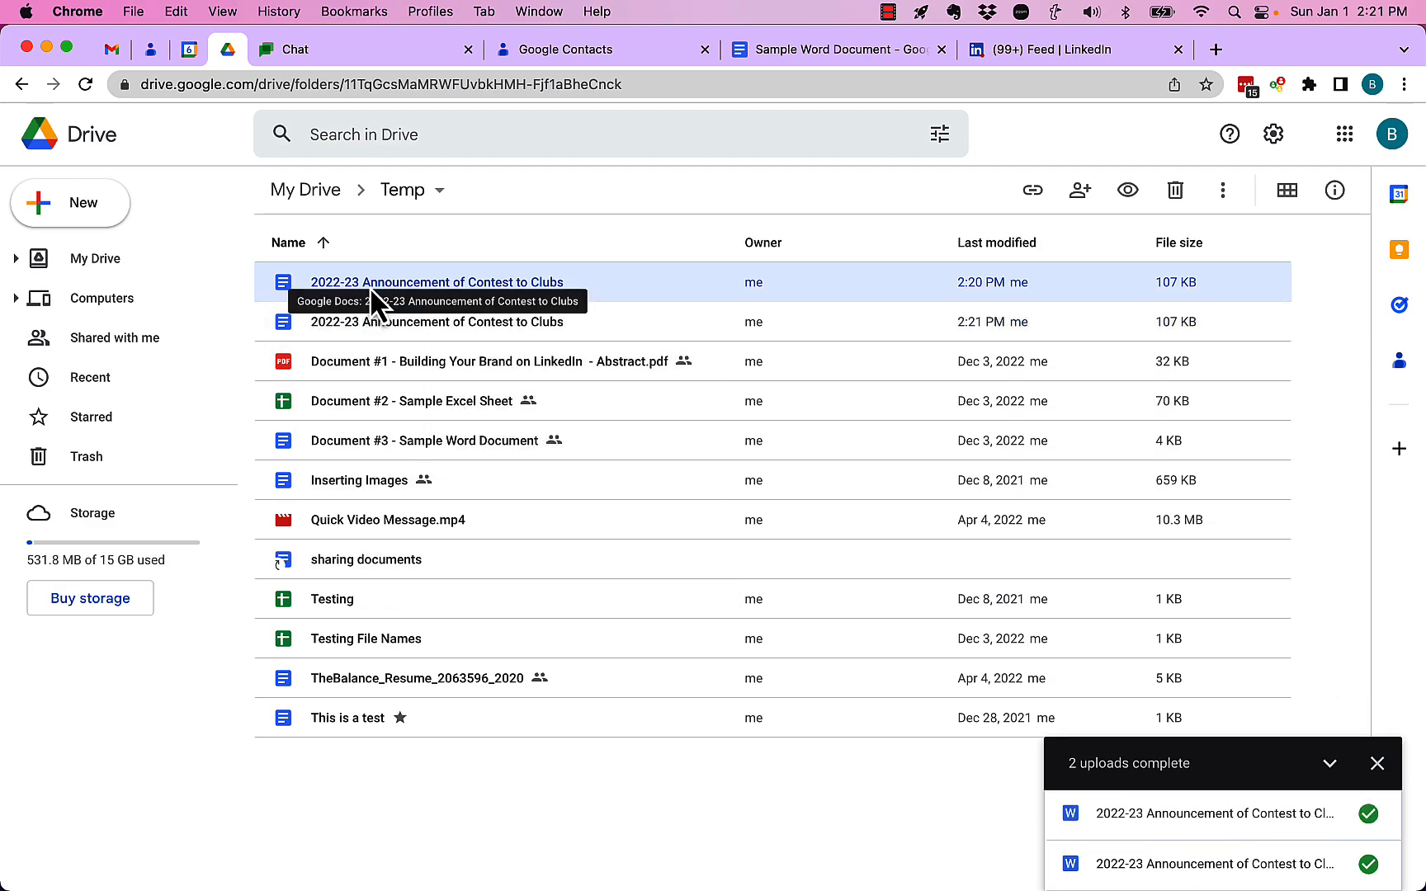
{"action": "mouse_move", "coordinate": [535, 314]}
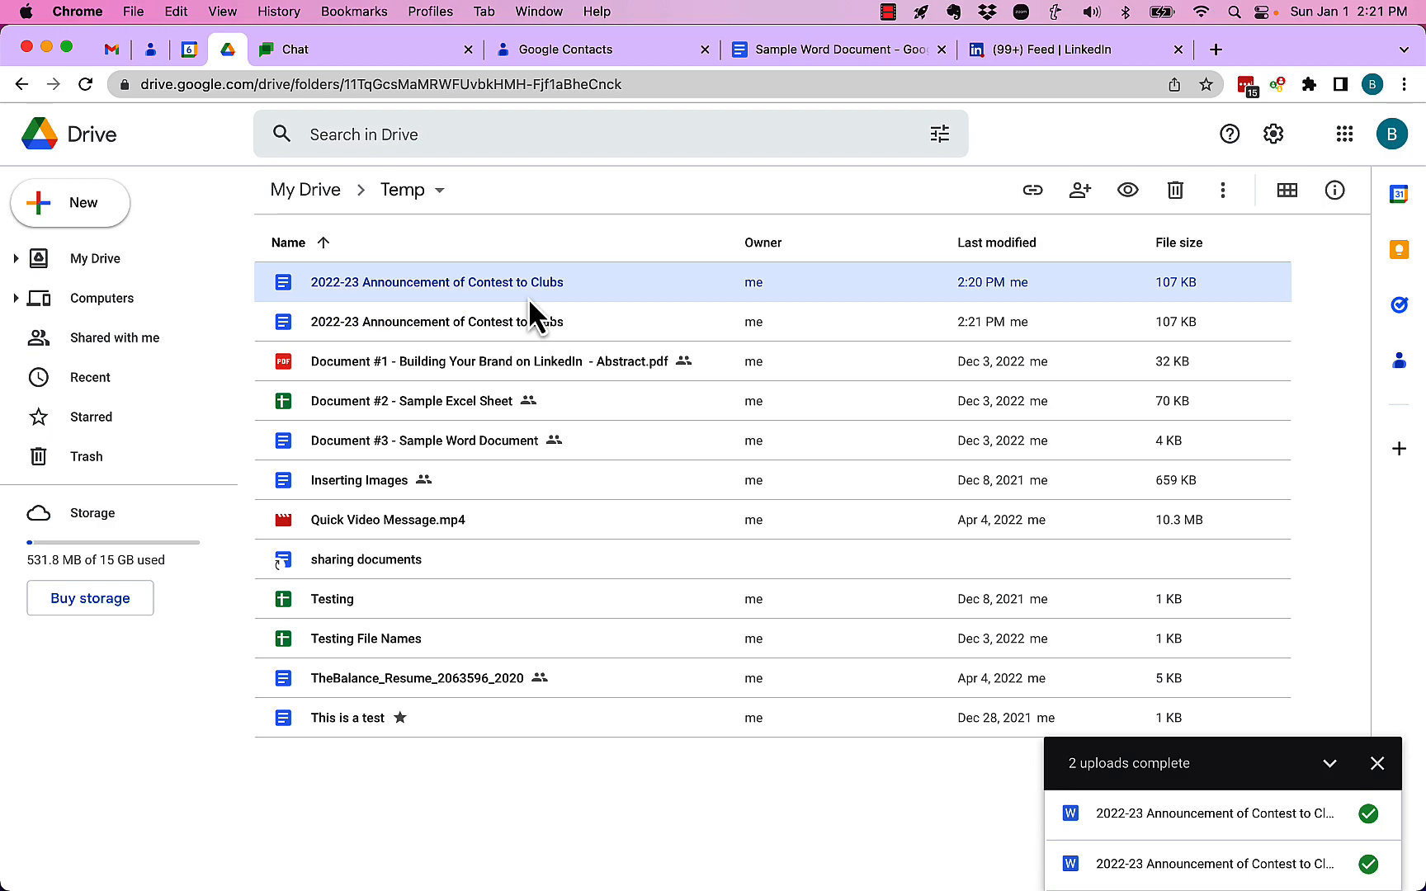
Open both announcement copies in separate Docs tabs and compare their differing document URLs.
{"action": "left_click", "coordinate": [436, 321]}
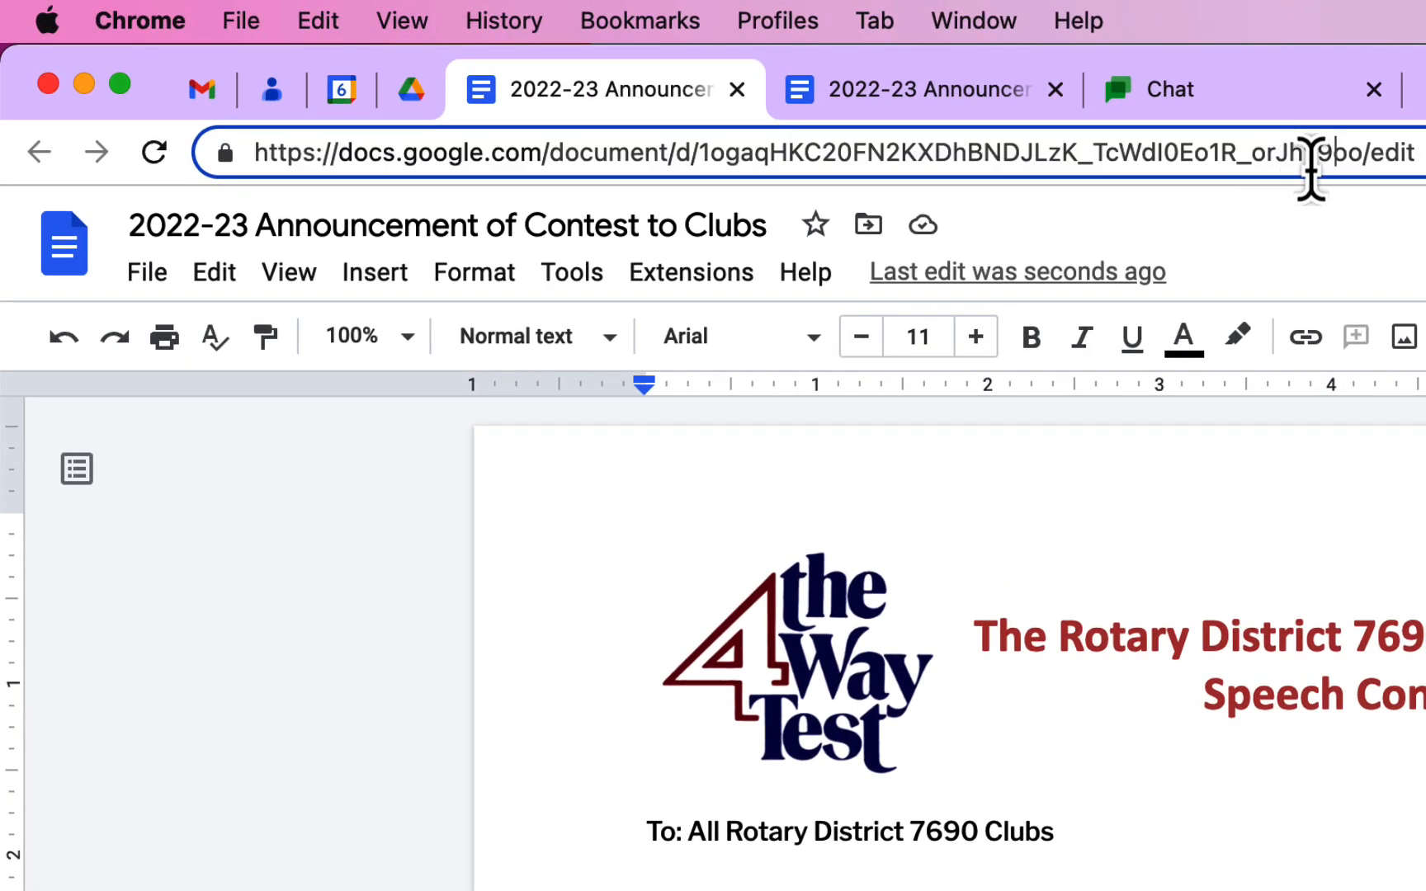
{"action": "mouse_move", "coordinate": [909, 101]}
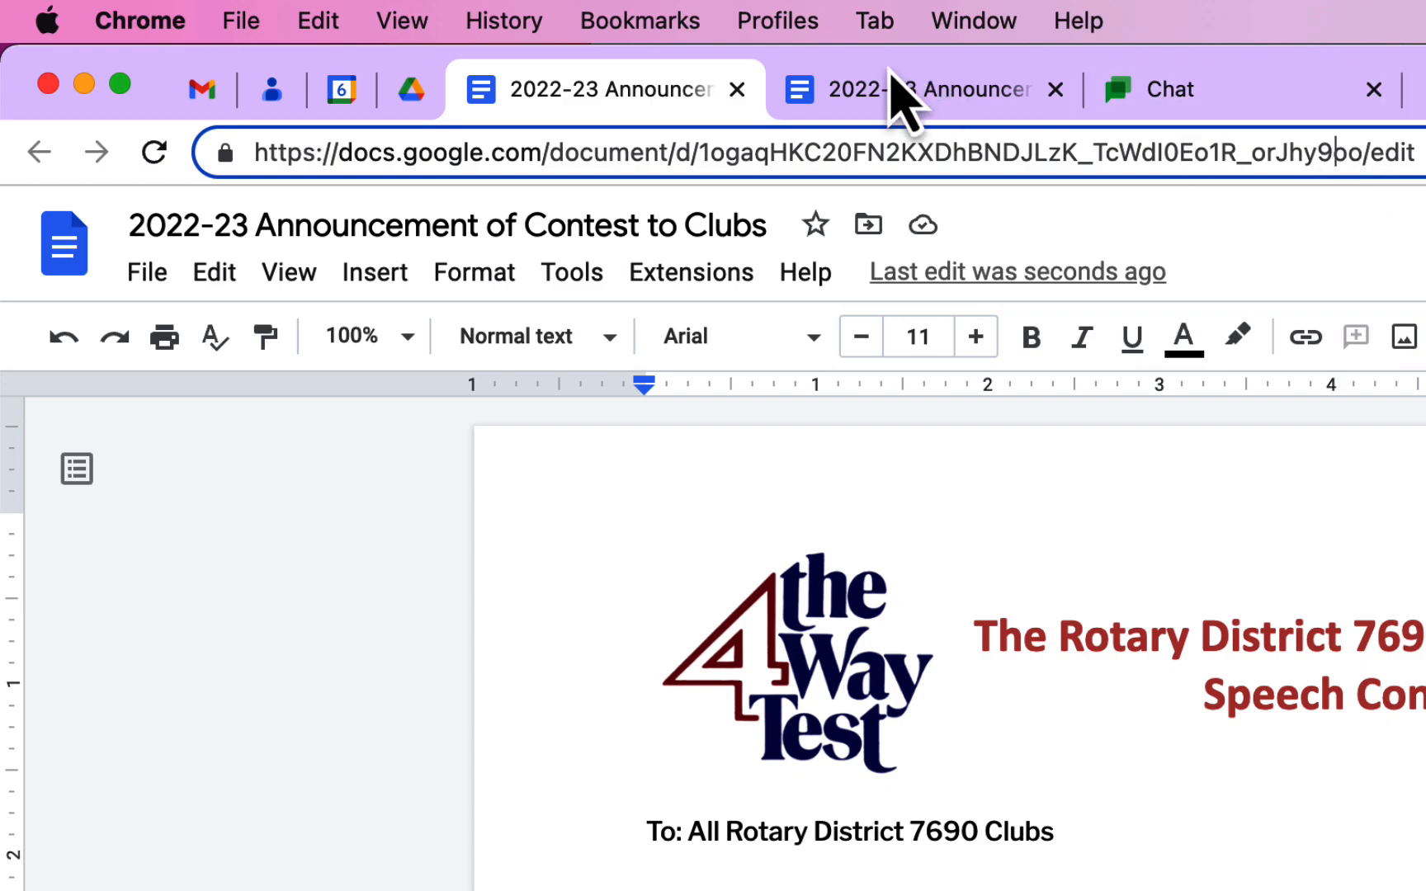
{"action": "left_click", "coordinate": [909, 90]}
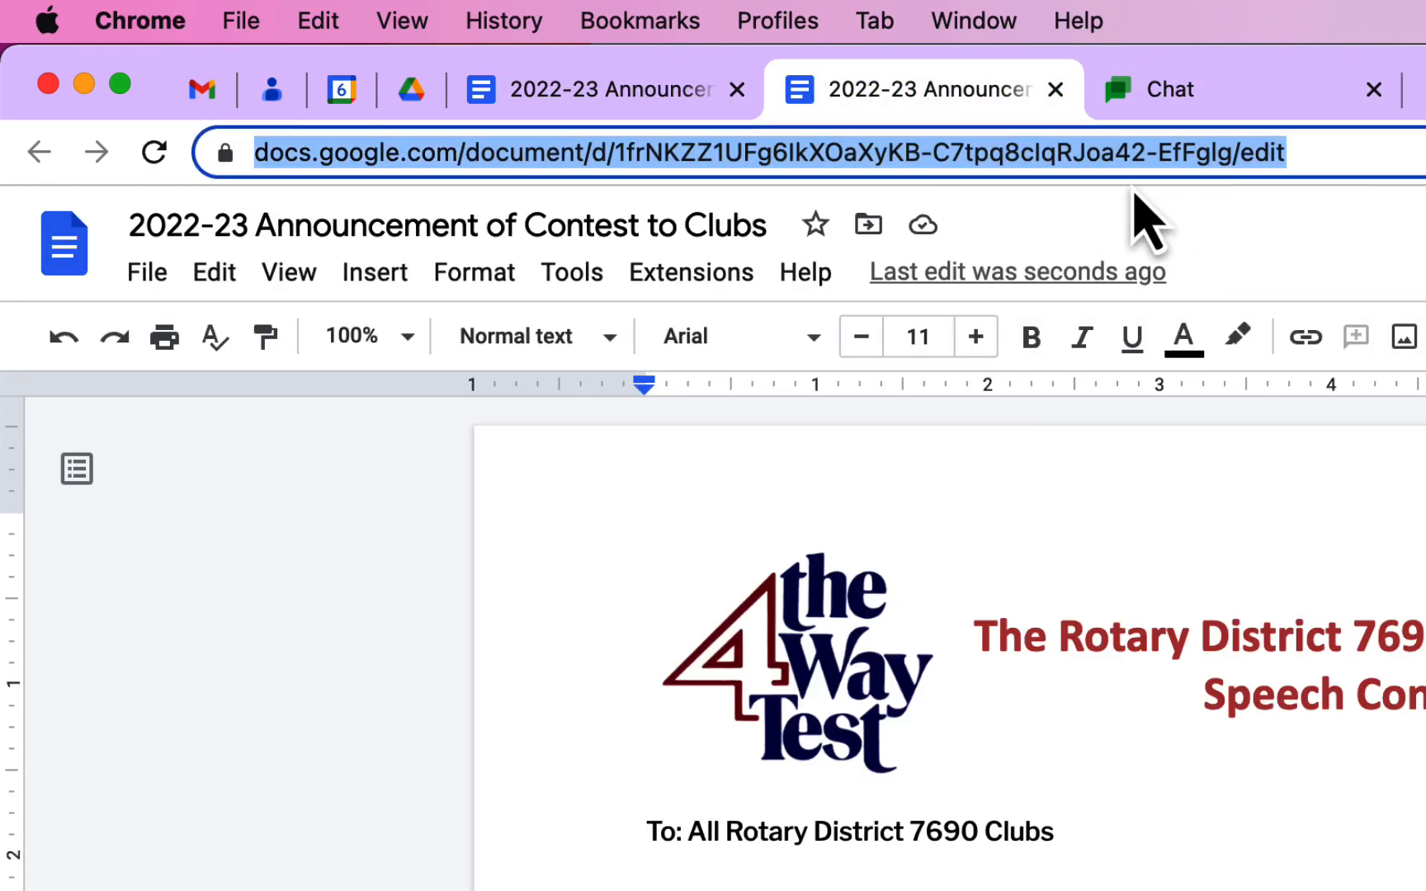
{"action": "mouse_move", "coordinate": [1218, 210]}
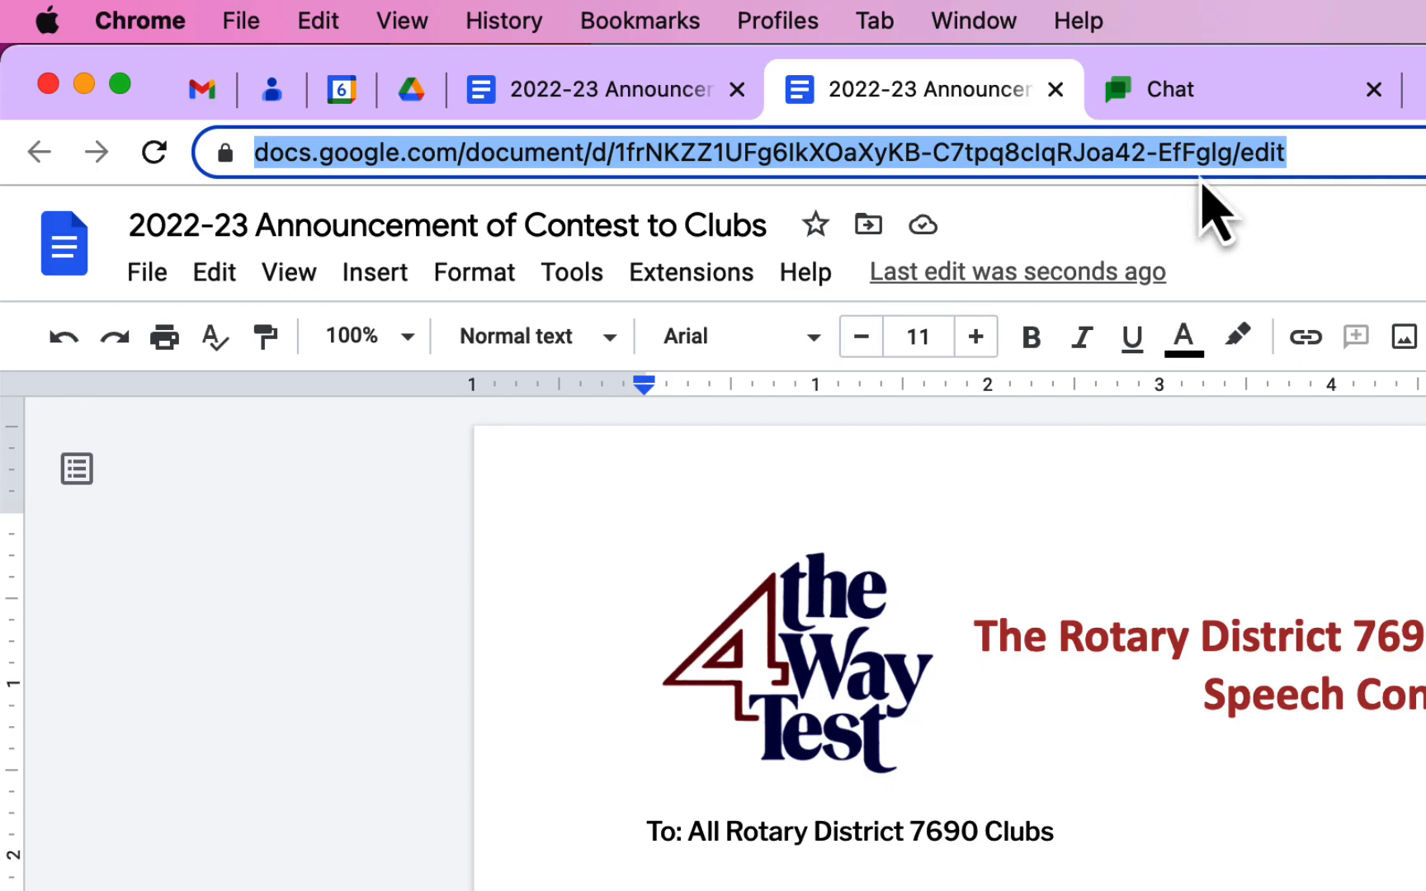